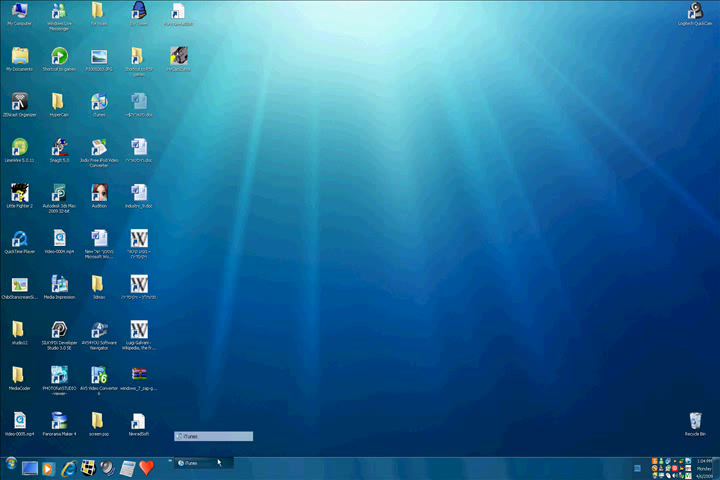
# - Restore the iTunes window from the taskbar to show the App Store front page
pyautogui.click(193, 462)
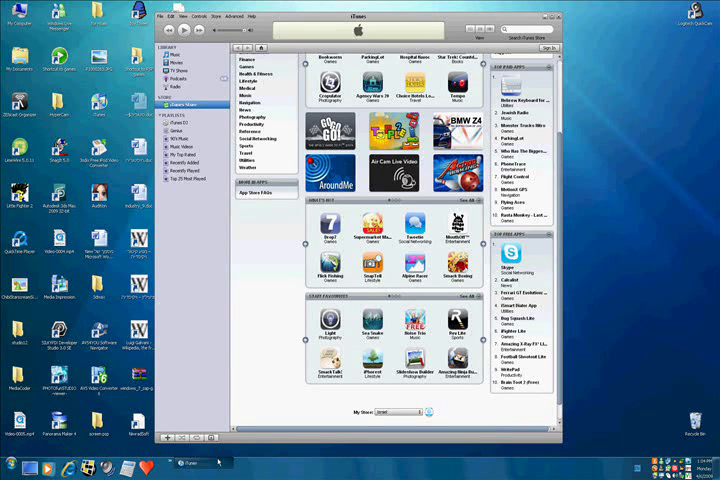
pyautogui.moveTo(295, 260)
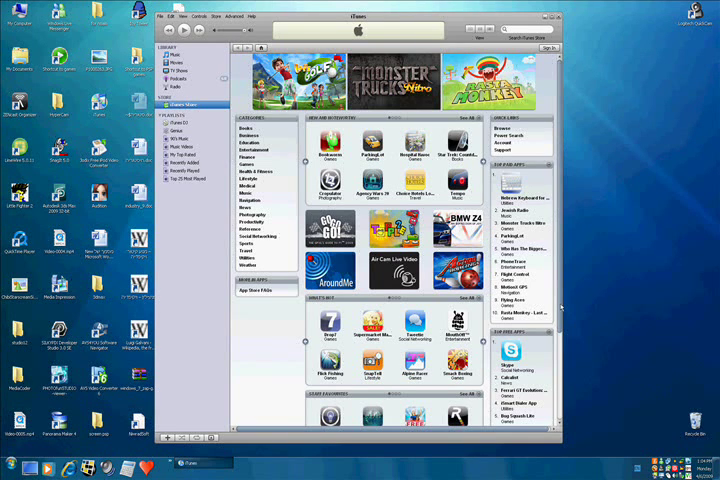
# - Scroll down the App Store page toward account creation
pyautogui.scroll(-3)
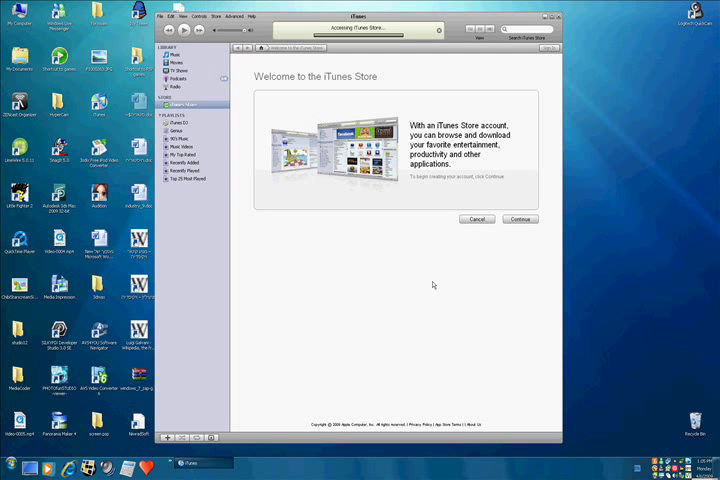
# - Pass the welcome page and agree to the iTunes Terms and Conditions
pyautogui.click(520, 219)
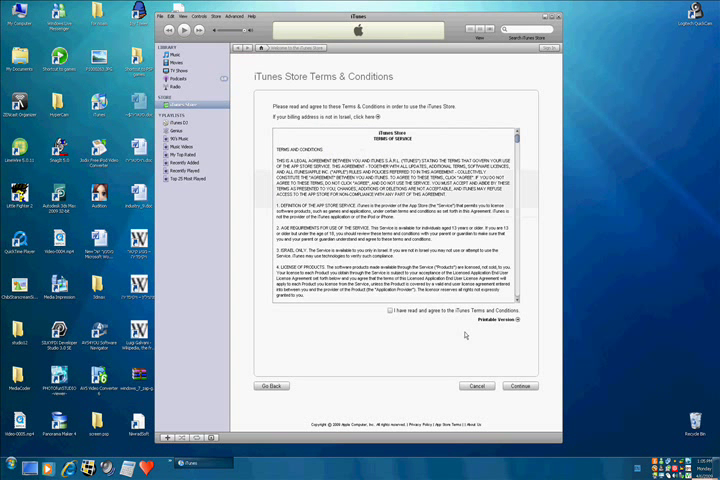
pyautogui.click(391, 311)
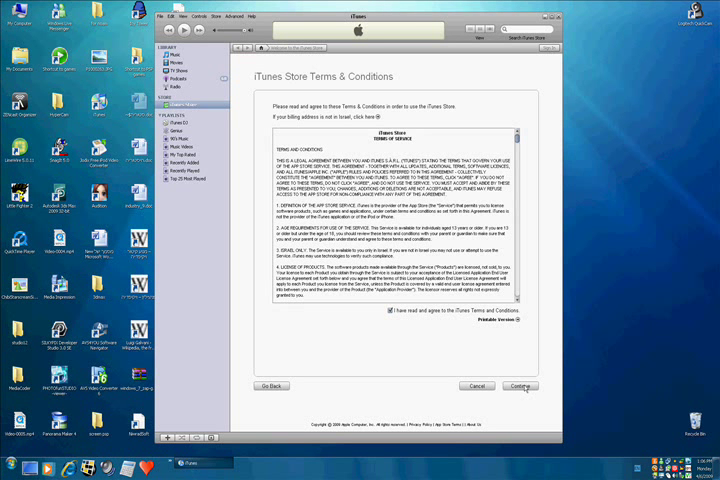
pyautogui.click(520, 386)
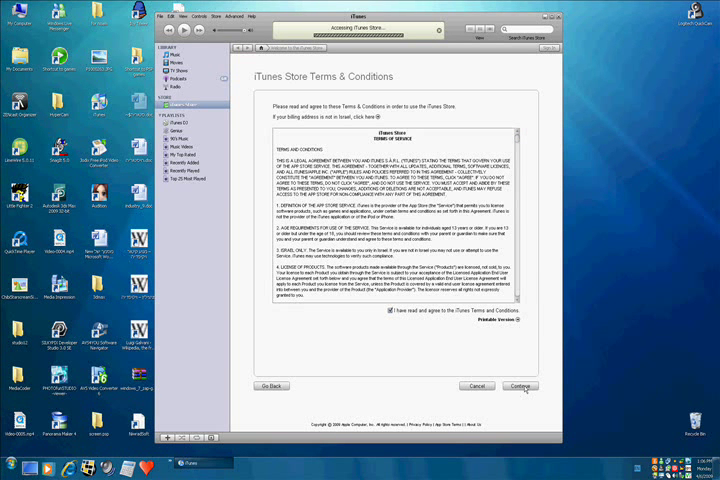
pyautogui.click(520, 386)
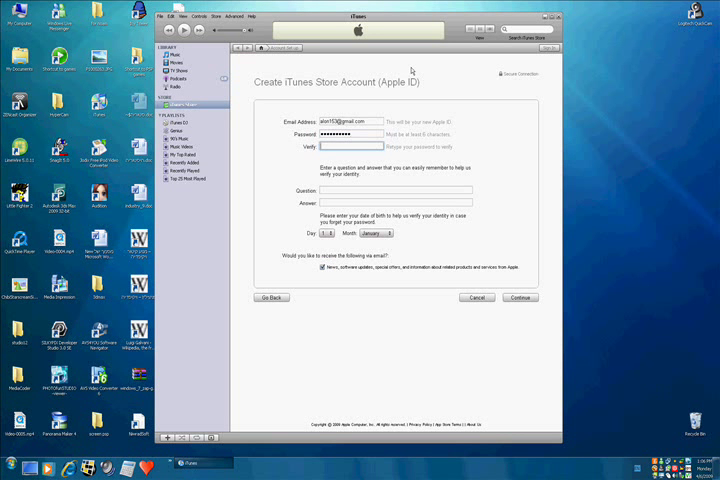
pyautogui.write('••••••••••')
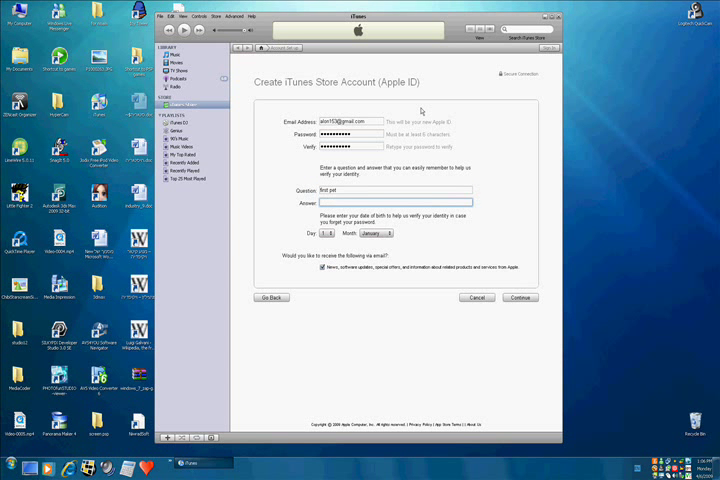
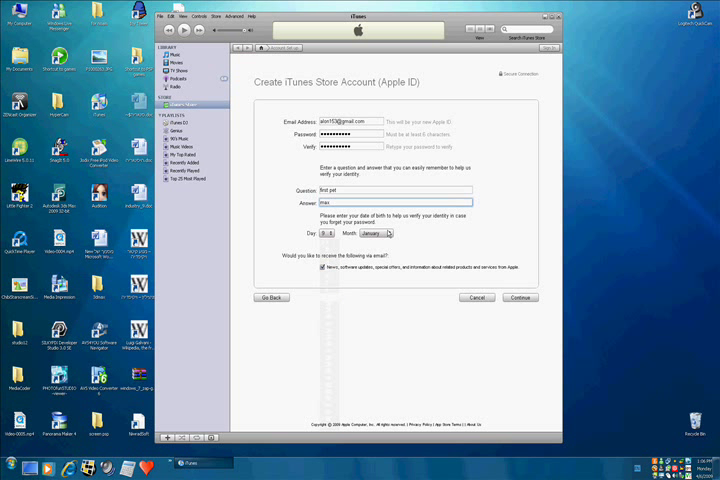
pyautogui.click(372, 233)
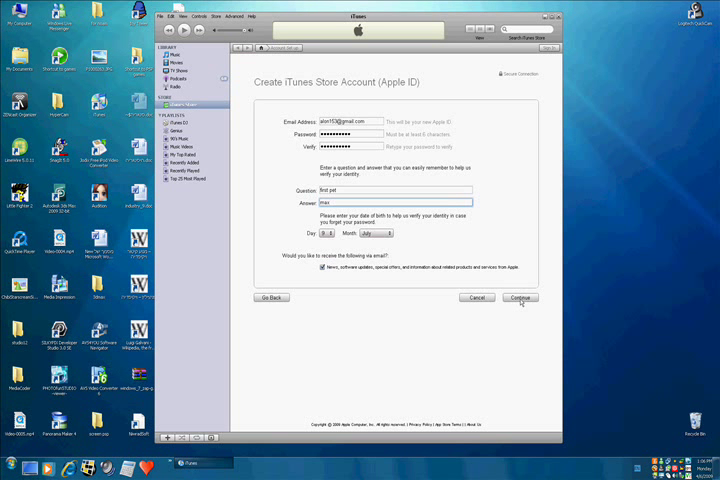
pyautogui.click(520, 297)
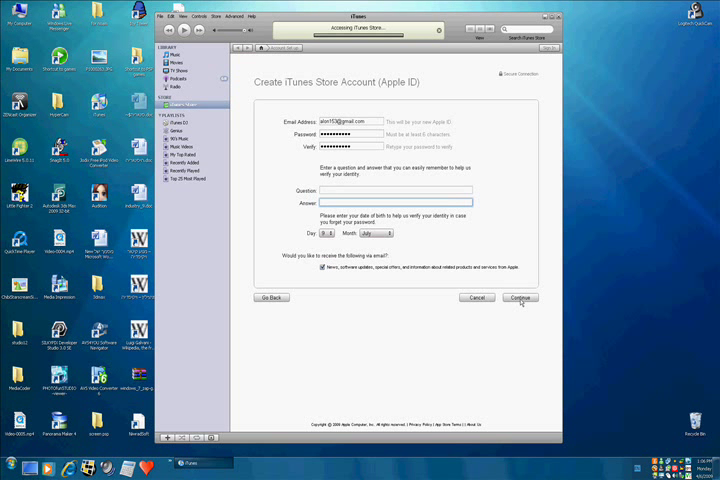
# - Select None as the payment method on the Provide a Payment Method page
pyautogui.click(519, 297)
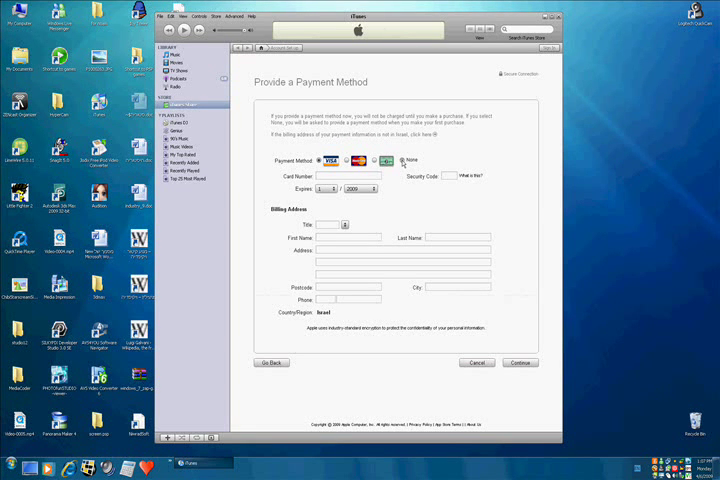
pyautogui.click(400, 160)
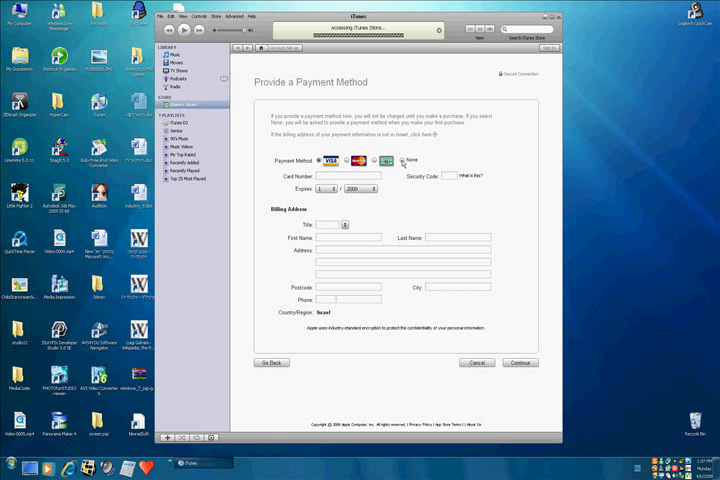
pyautogui.click(400, 160)
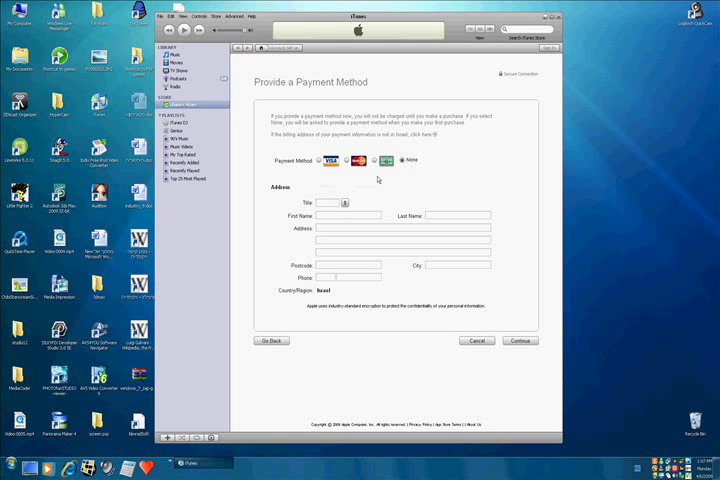
pyautogui.moveTo(456, 200)
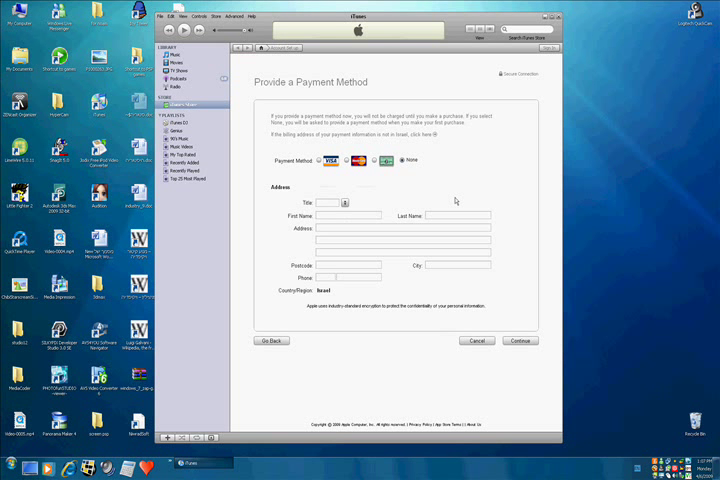